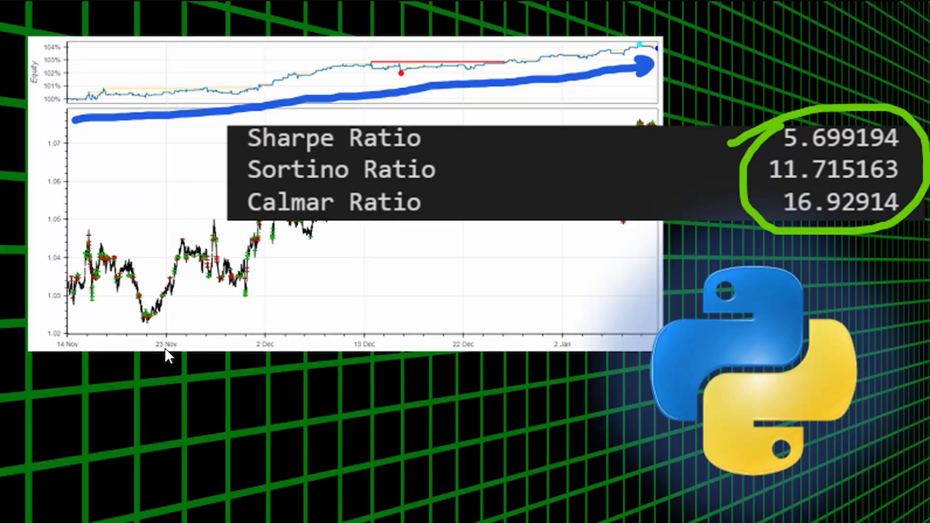
{"action": "mouse_move", "coordinate": [902, 181]}
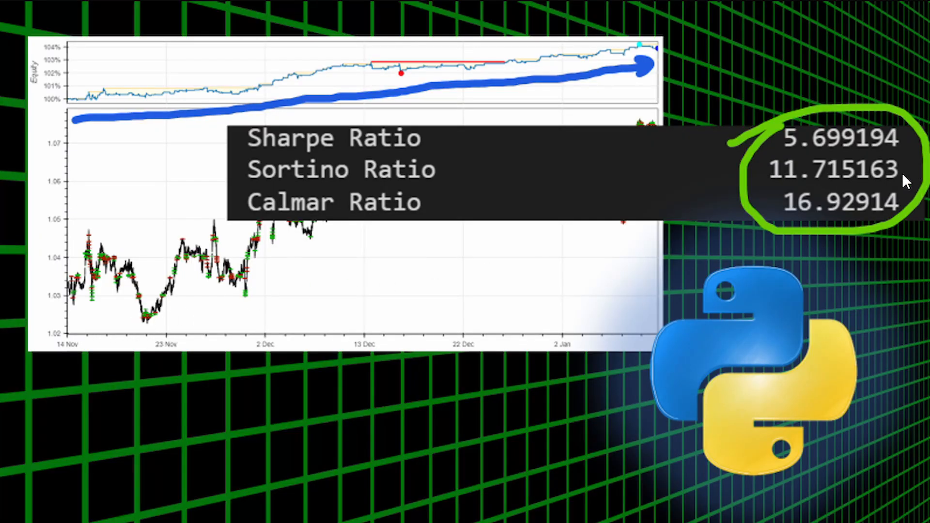
{"action": "mouse_move", "coordinate": [722, 202]}
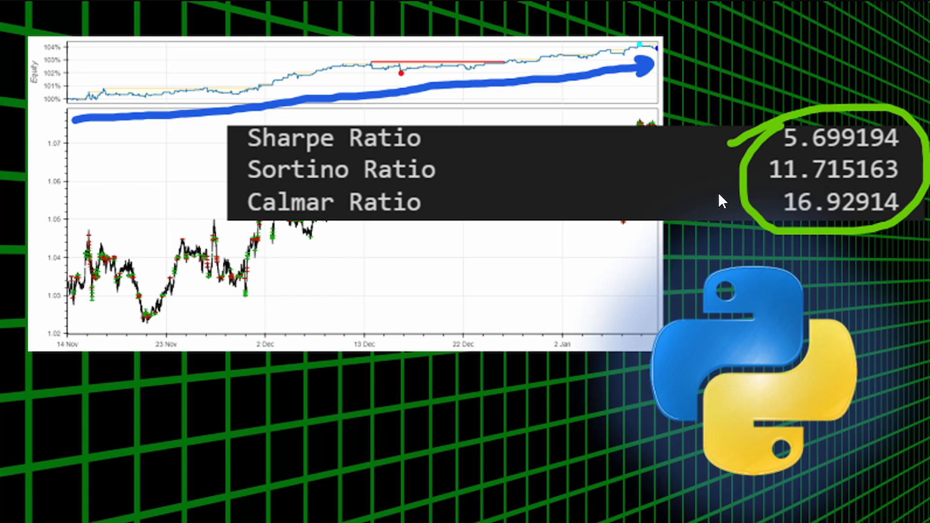
{"action": "mouse_move", "coordinate": [650, 213]}
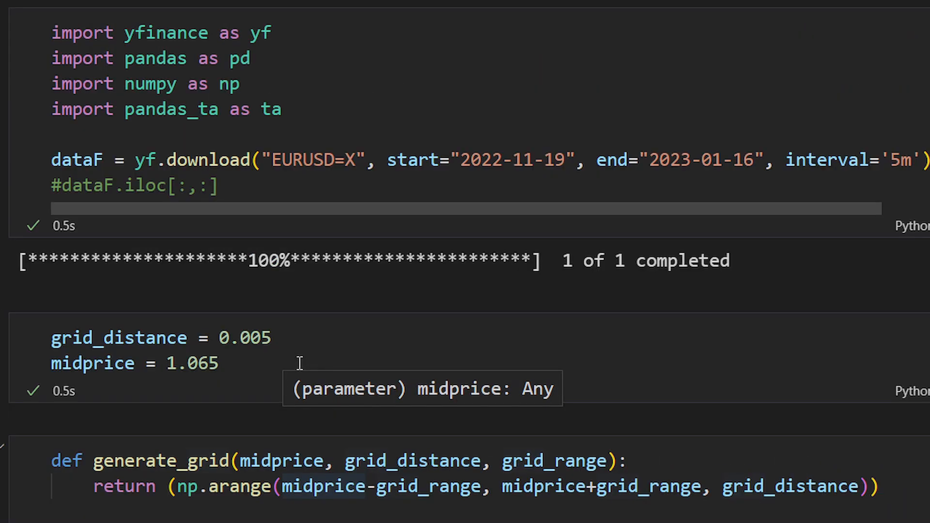
Review the strategy code, briefly touching the trade size line and reverting the stray edit.
{"action": "scroll", "scroll_direction": "down", "scroll_amount": 3}
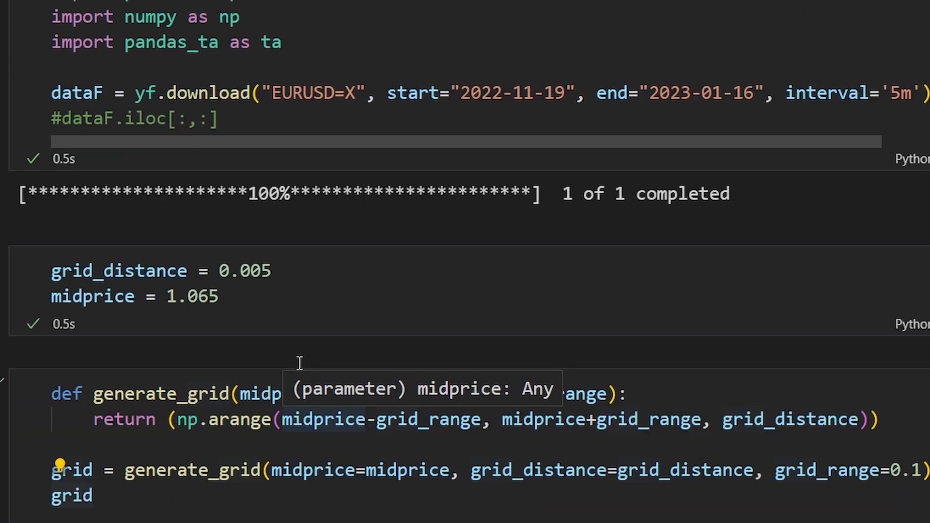
{"action": "scroll", "scroll_direction": "down", "scroll_amount": 3}
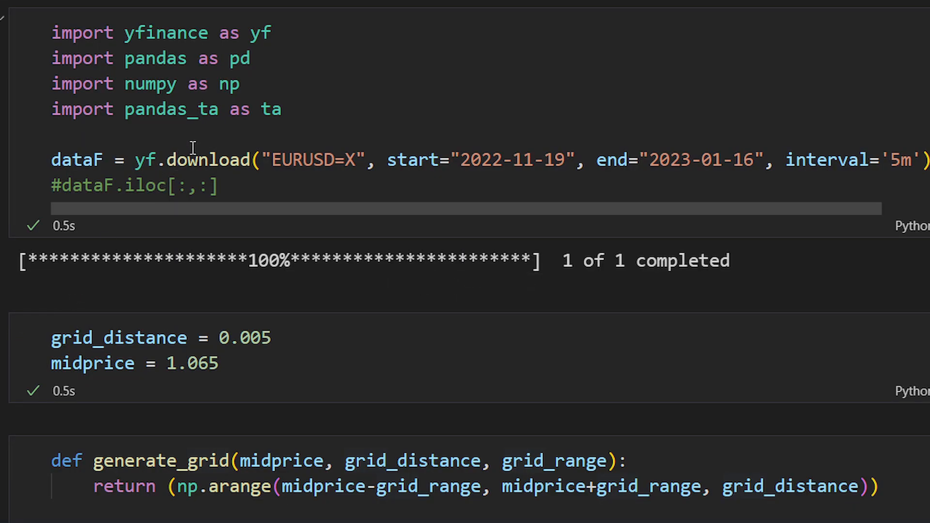
{"action": "scroll", "scroll_direction": "down", "scroll_amount": 3}
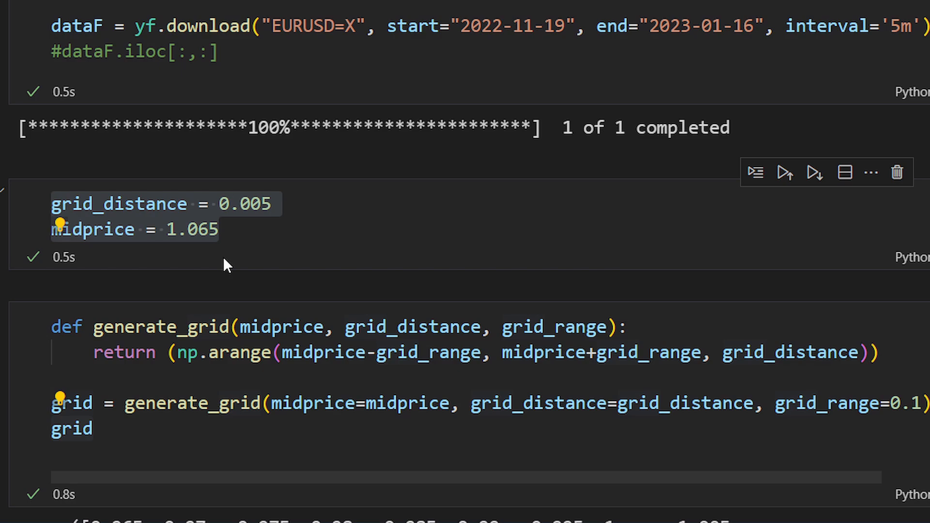
{"action": "scroll", "scroll_direction": "down", "scroll_amount": 3}
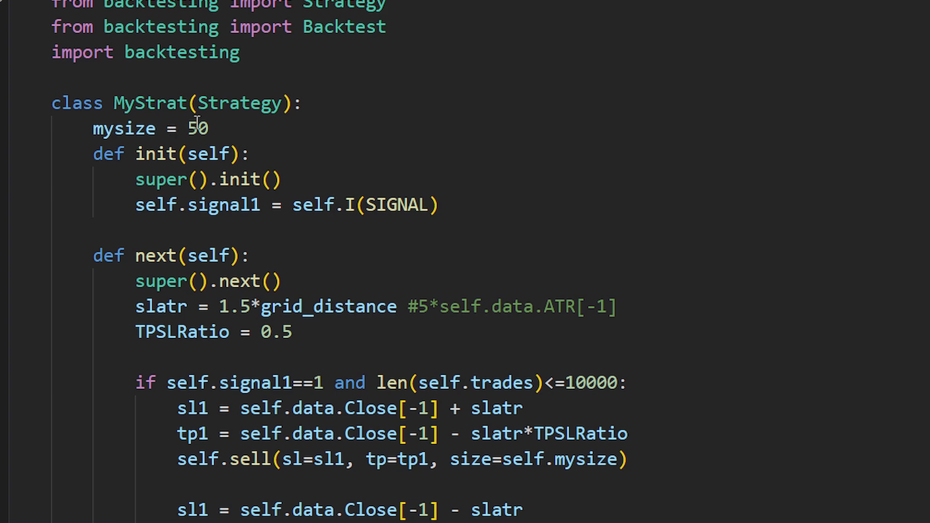
{"action": "triple_click", "coordinate": [148, 128]}
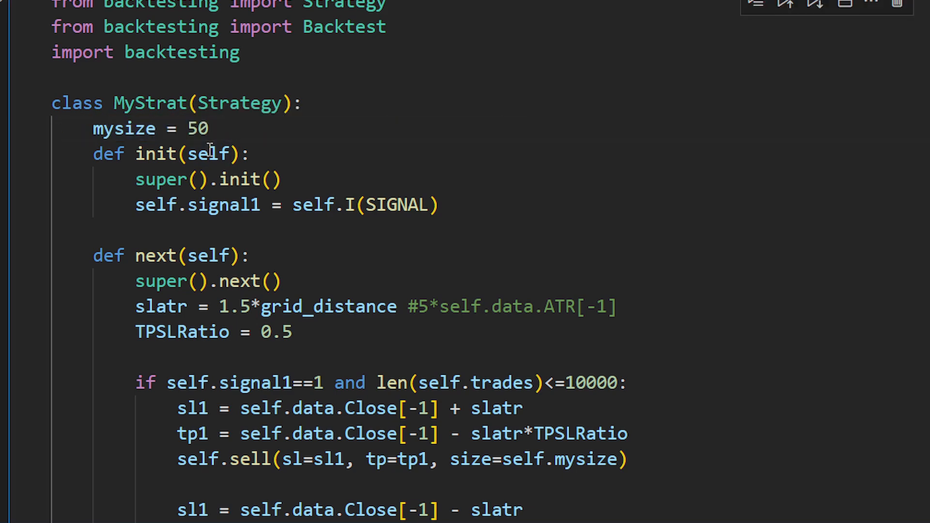
{"action": "type", "text": "0.8"}
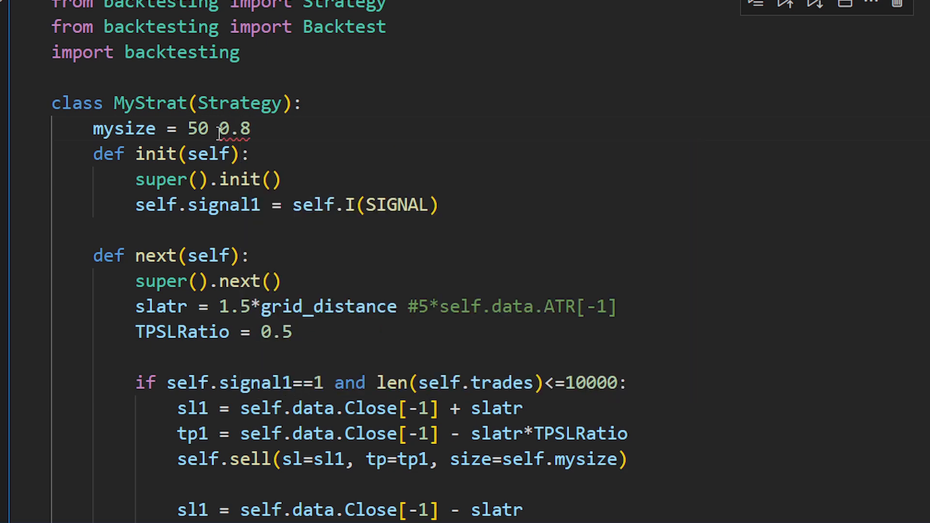
{"action": "key", "text": "Backspace"}
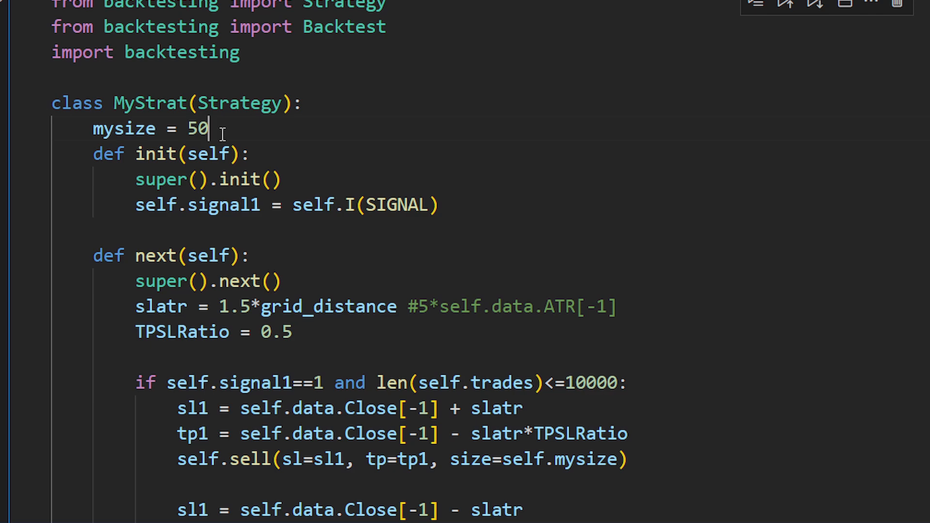
{"action": "scroll", "scroll_direction": "down", "scroll_amount": 3}
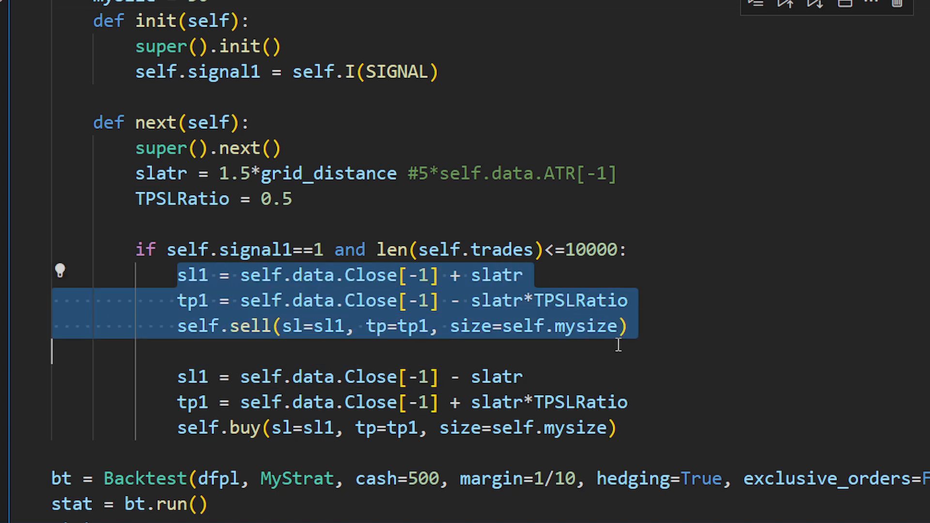
{"action": "mouse_move", "coordinate": [641, 343]}
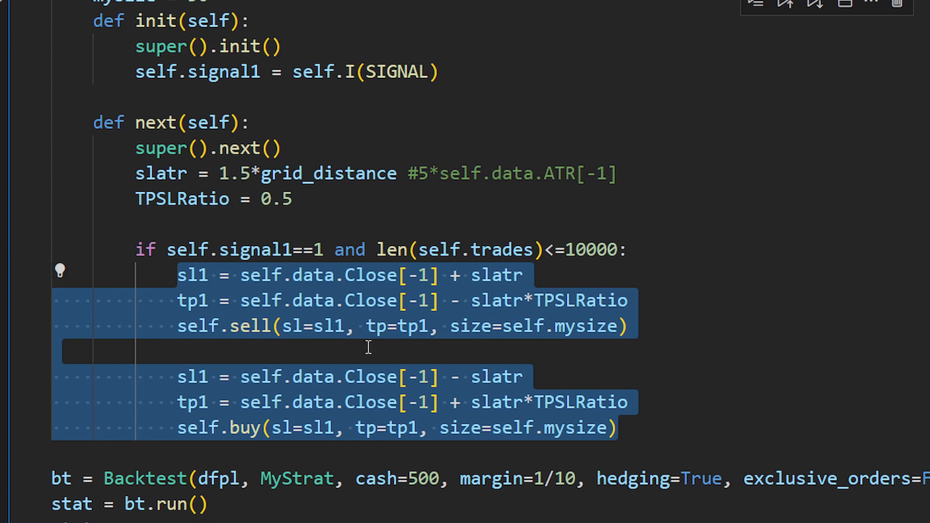
{"action": "mouse_move", "coordinate": [433, 345]}
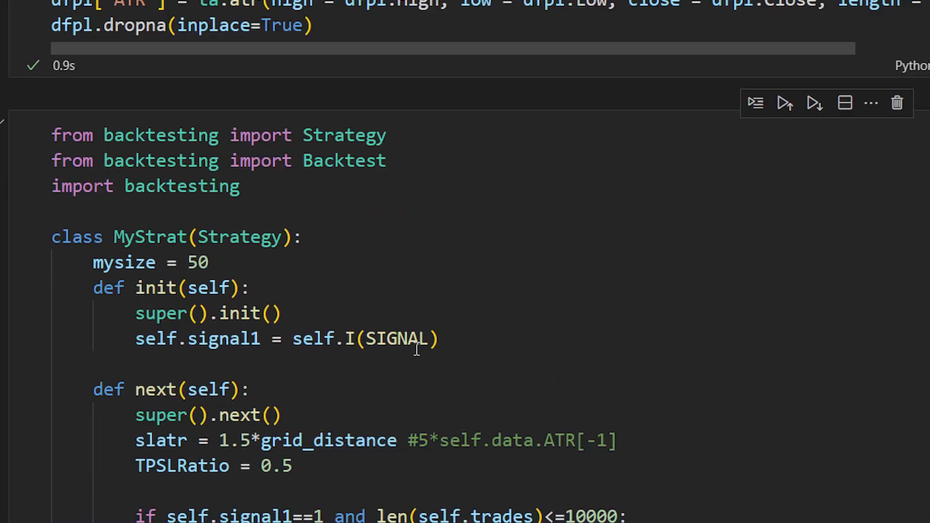
Inspect the trade size 50, the three buy-order lines and exclusive_orders=False, then the cash=500 statistics.
{"action": "double_click", "coordinate": [197, 262]}
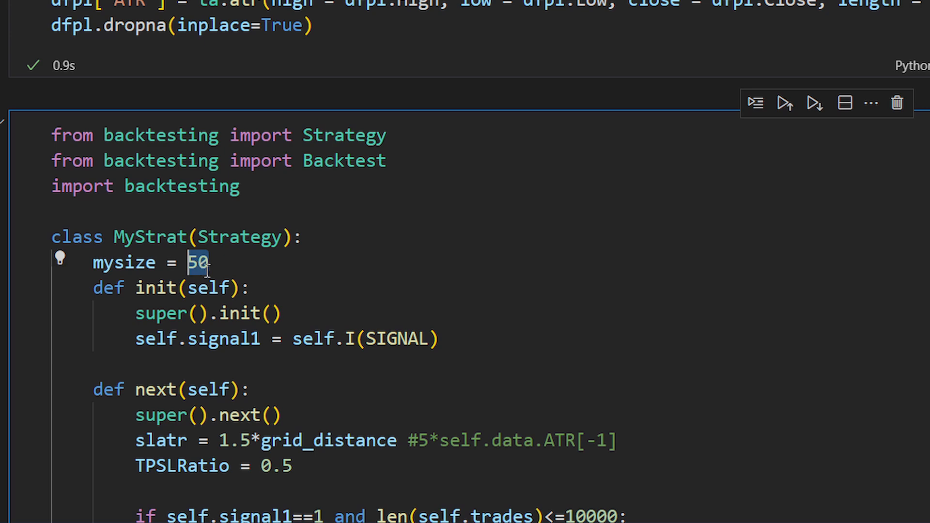
{"action": "scroll", "scroll_direction": "down", "scroll_amount": 3}
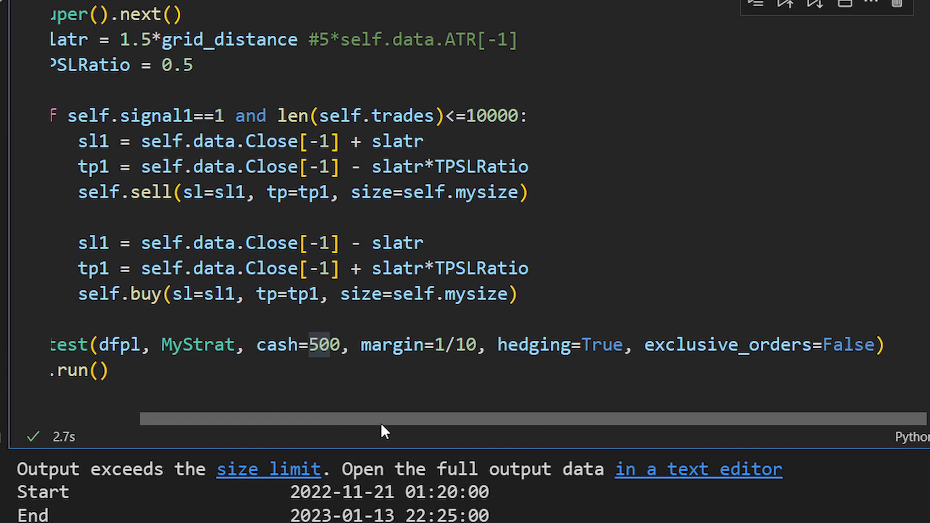
{"action": "mouse_move", "coordinate": [210, 408]}
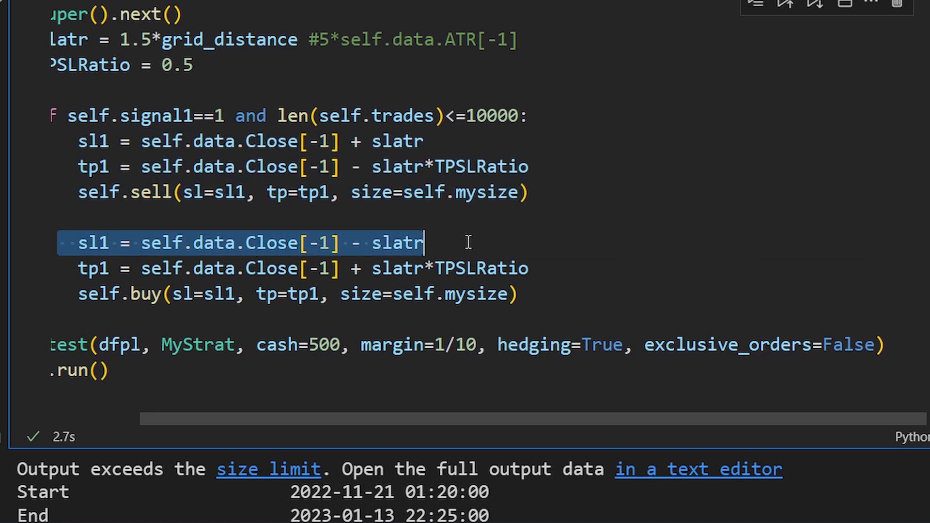
{"action": "left_click_drag", "start_coordinate": [424, 243], "coordinate": [521, 293]}
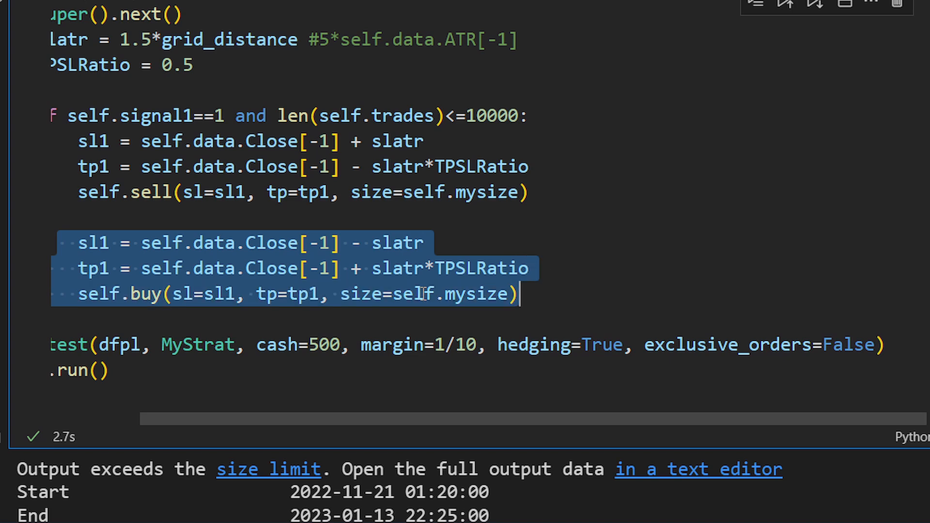
{"action": "mouse_move", "coordinate": [313, 155]}
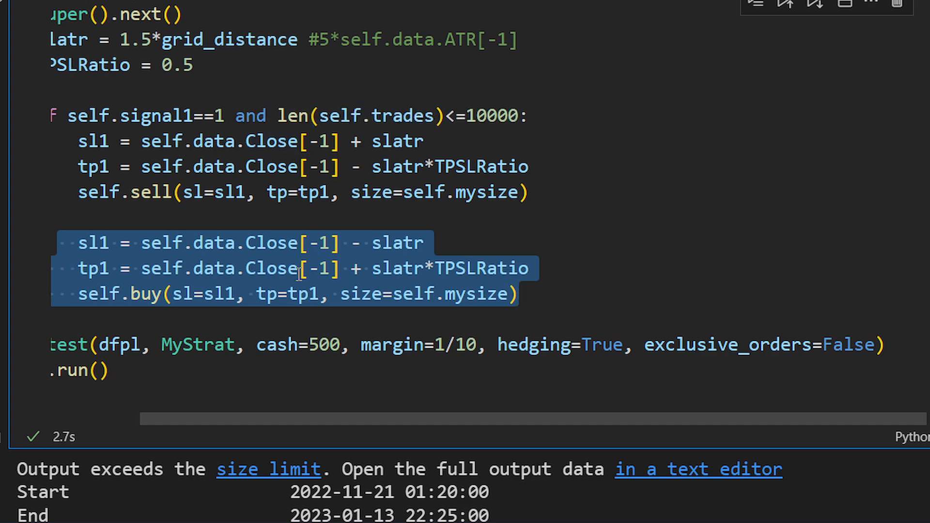
{"action": "mouse_move", "coordinate": [226, 192]}
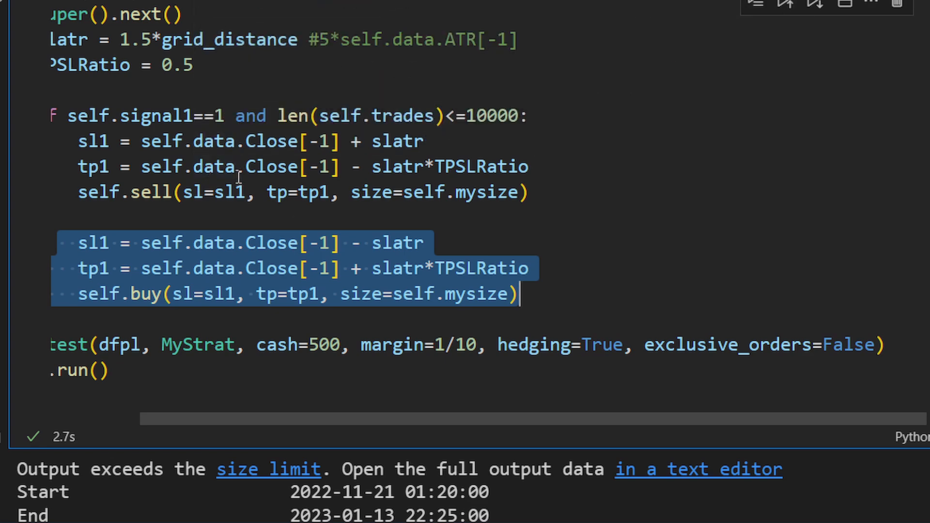
{"action": "mouse_move", "coordinate": [326, 285]}
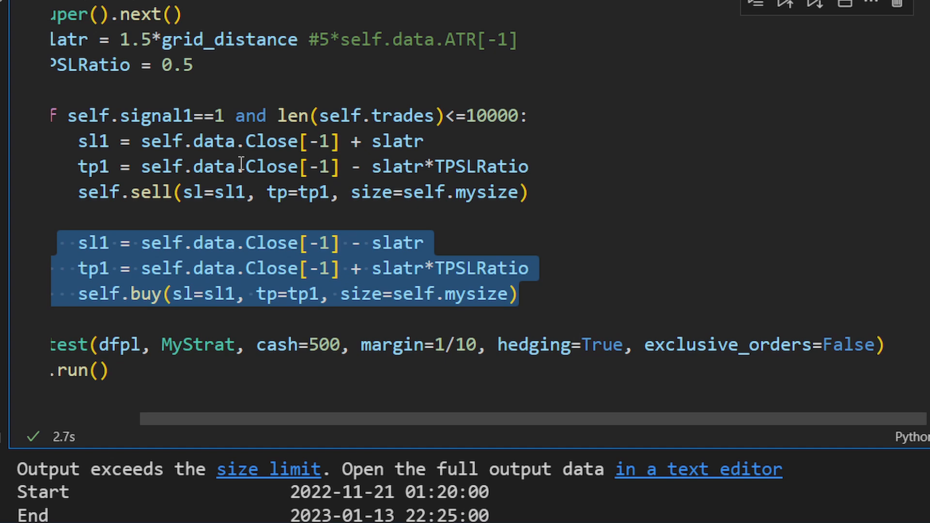
{"action": "mouse_move", "coordinate": [279, 291]}
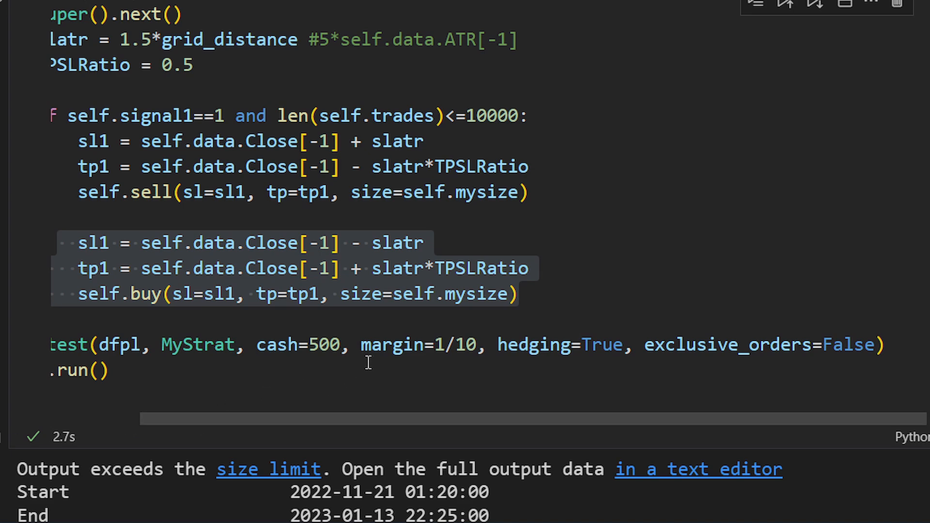
{"action": "double_click", "coordinate": [533, 345]}
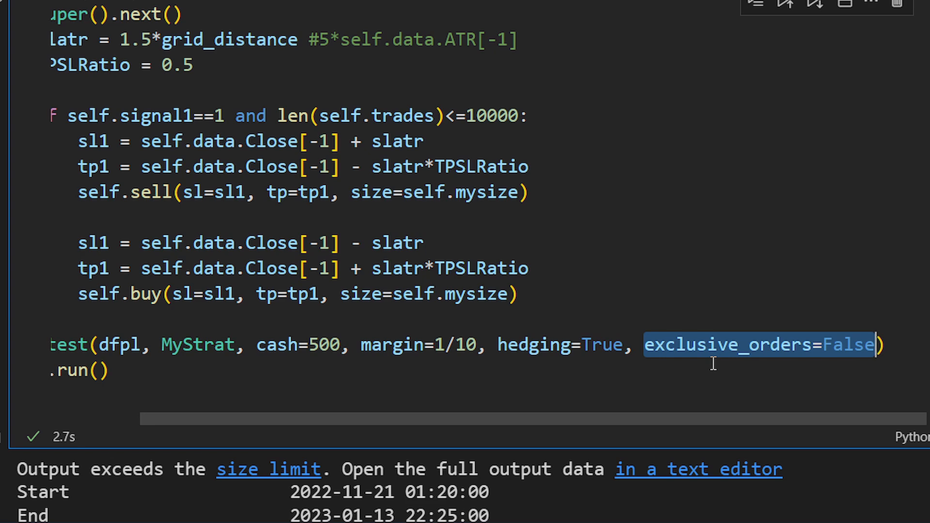
{"action": "scroll", "scroll_direction": "down", "scroll_amount": 3}
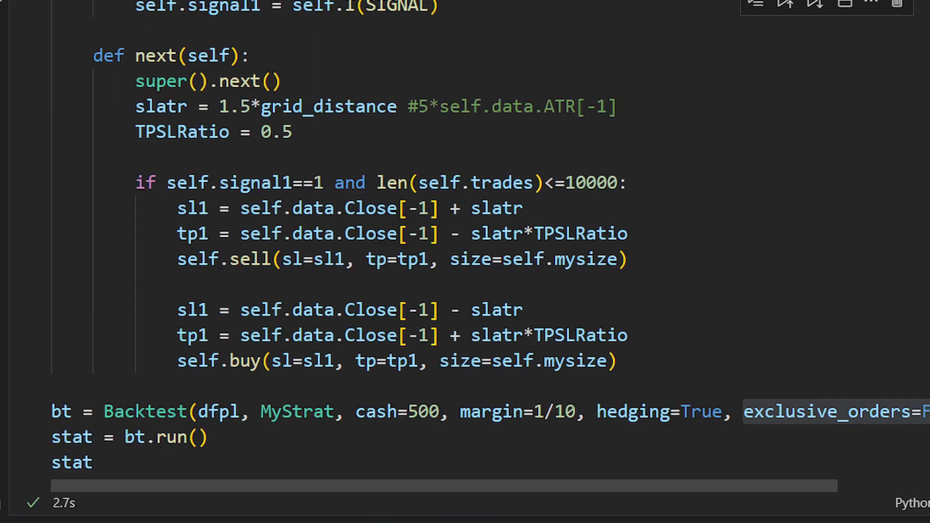
{"action": "left_click", "coordinate": [138, 388]}
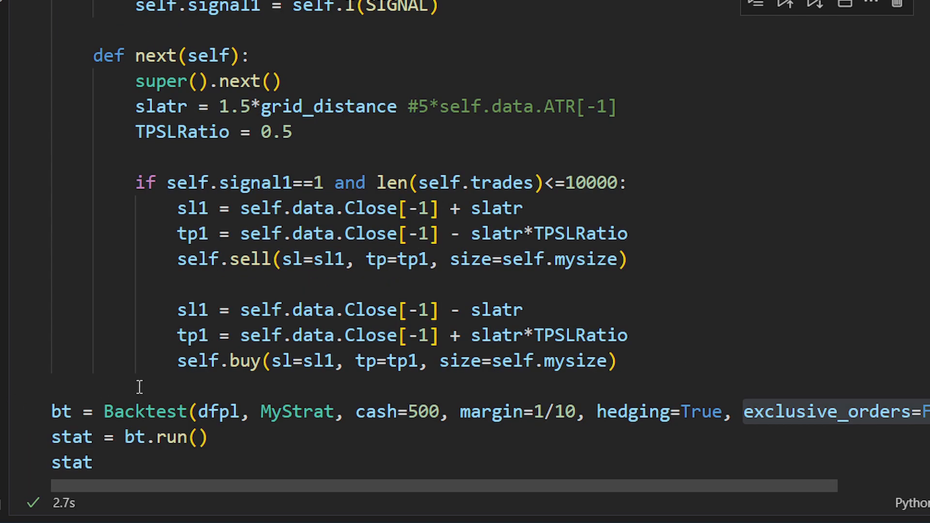
{"action": "mouse_move", "coordinate": [280, 361]}
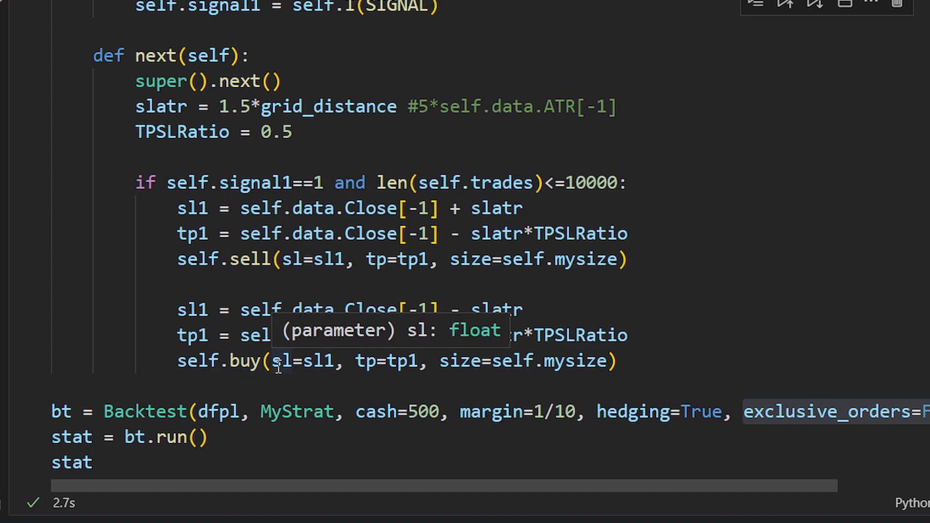
{"action": "mouse_move", "coordinate": [637, 344]}
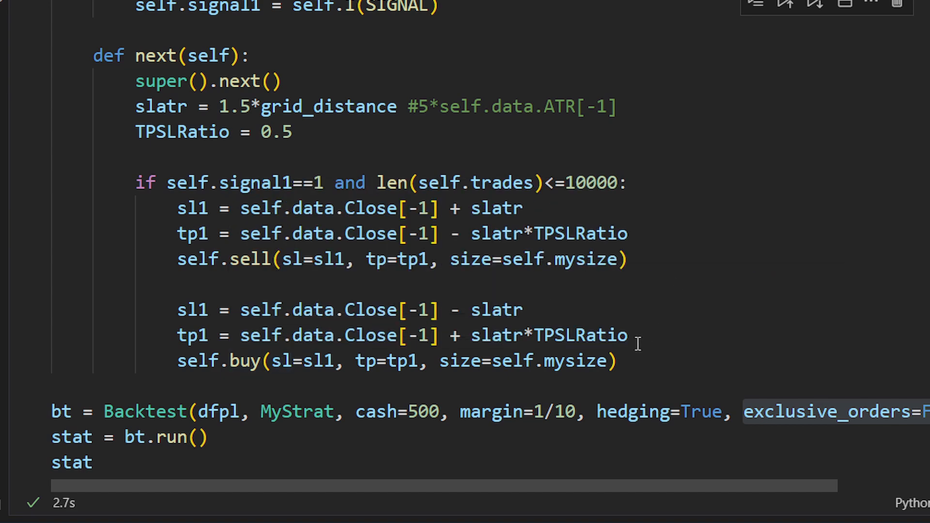
{"action": "mouse_move", "coordinate": [305, 207]}
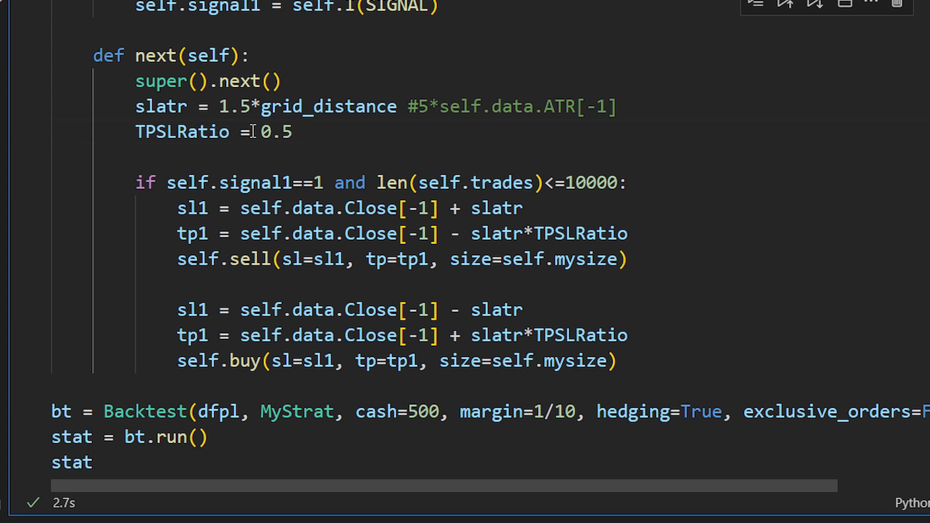
{"action": "mouse_move", "coordinate": [160, 107]}
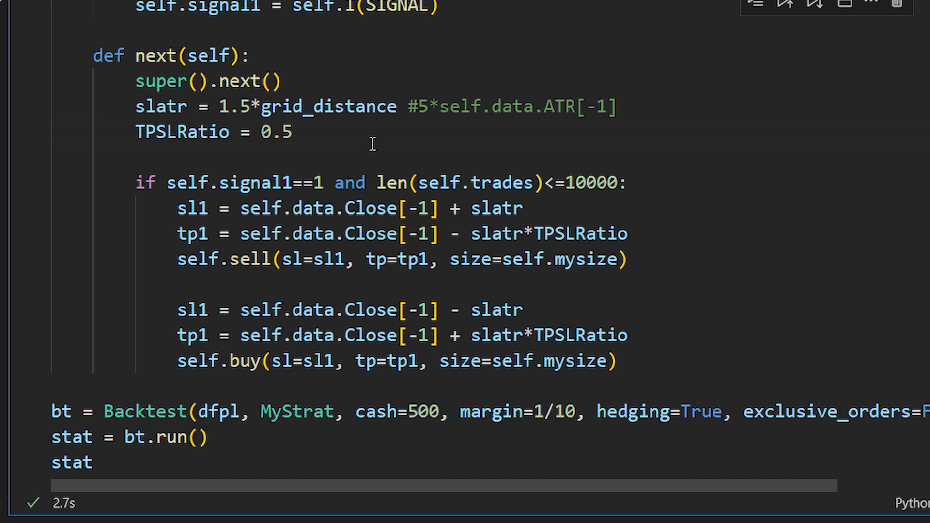
{"action": "mouse_move", "coordinate": [369, 413]}
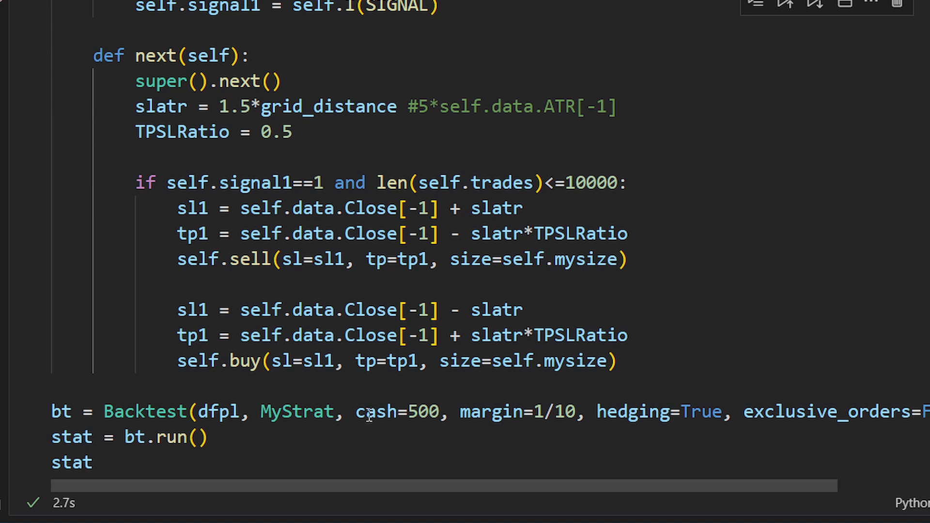
{"action": "double_click", "coordinate": [374, 412]}
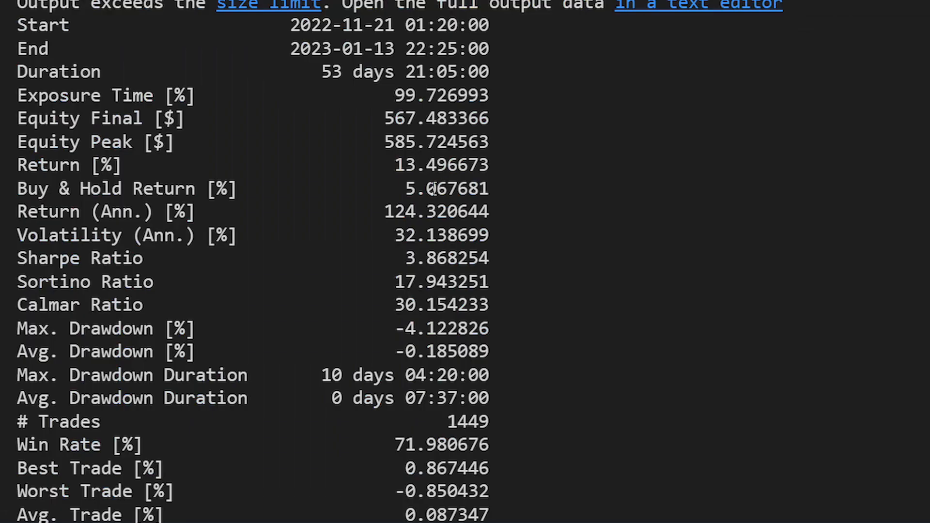
{"action": "double_click", "coordinate": [68, 165]}
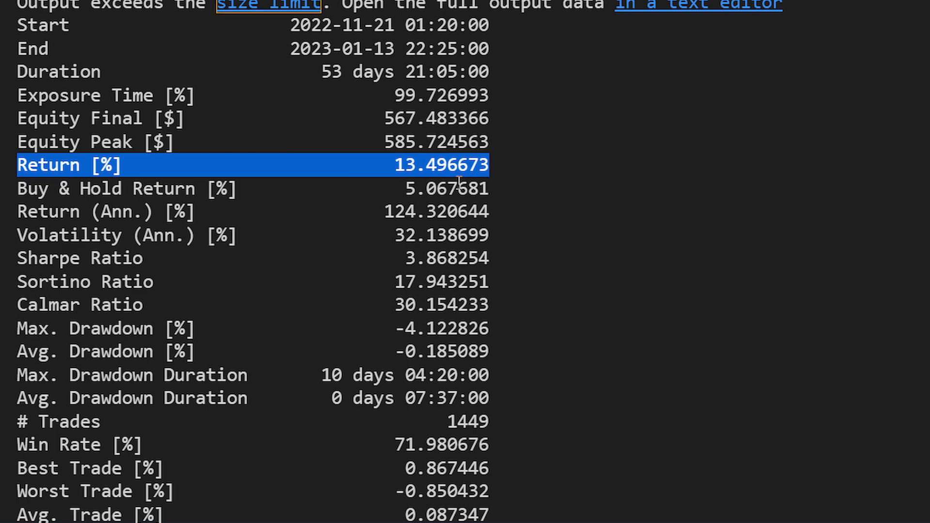
{"action": "mouse_move", "coordinate": [19, 249]}
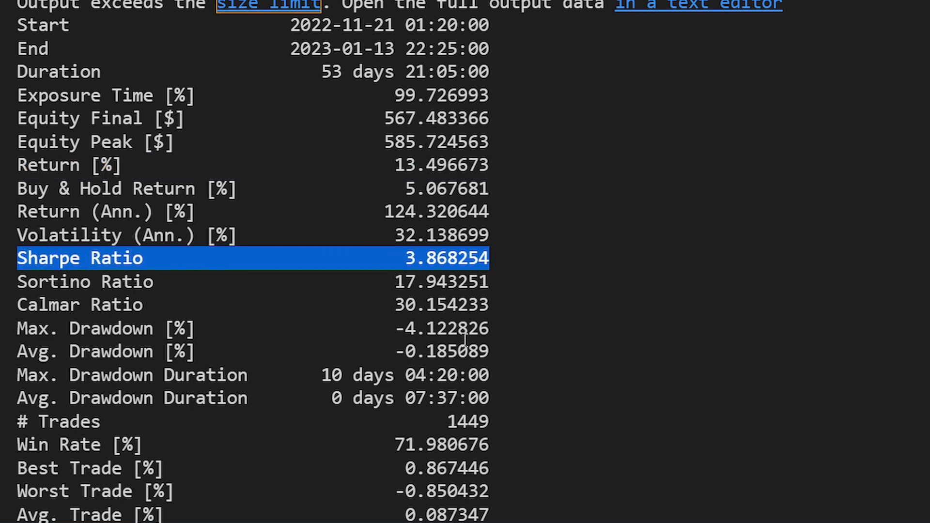
{"action": "scroll", "scroll_direction": "down", "scroll_amount": 3}
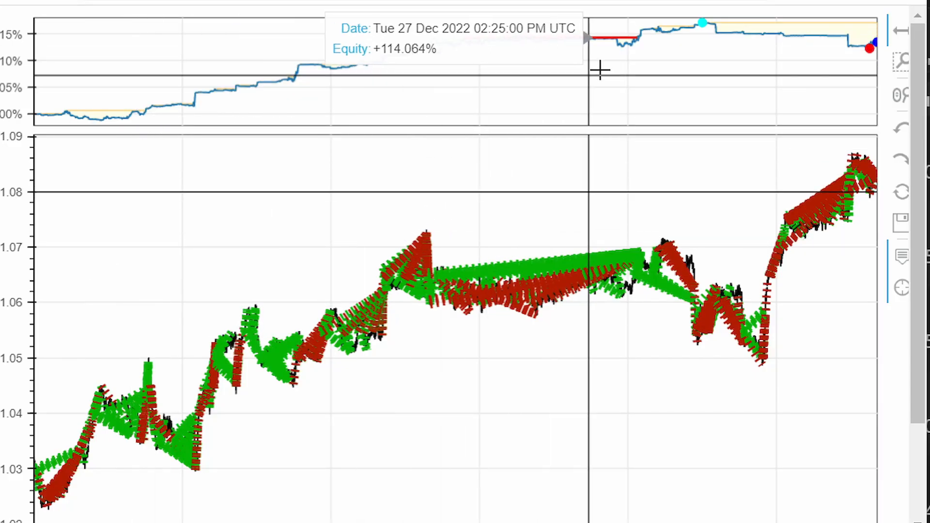
{"action": "mouse_move", "coordinate": [839, 61]}
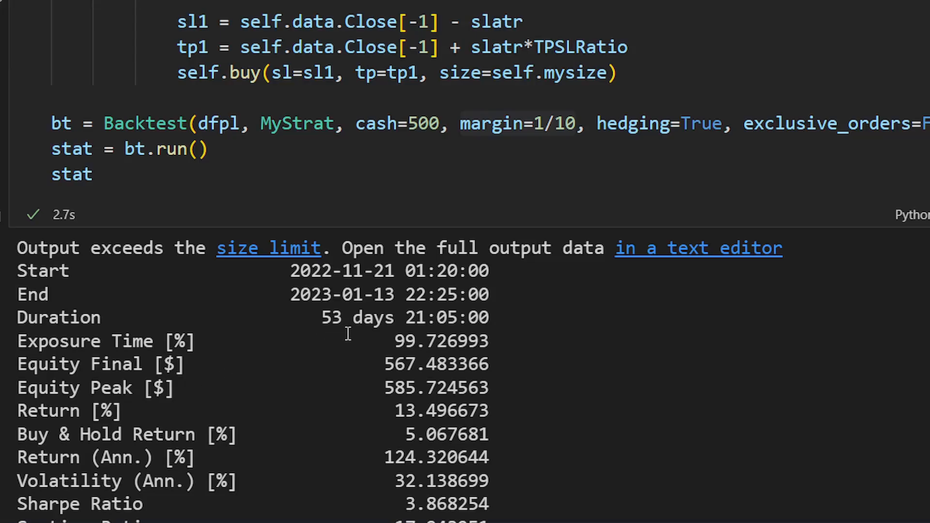
Raise starting cash from 500 to 5000 and rerun: Return 1.75%, Sharpe 4.90, 1666 trades.
{"action": "scroll", "scroll_direction": "down", "scroll_amount": 3}
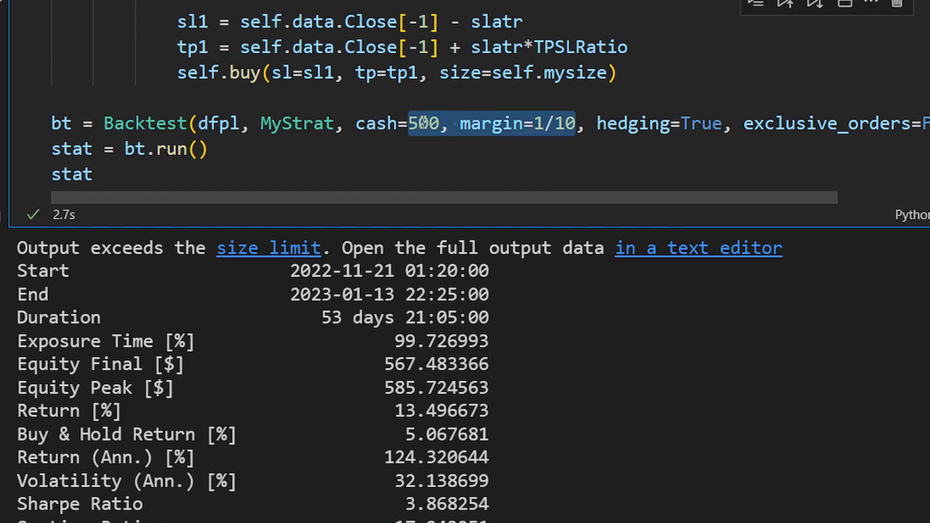
{"action": "type", "text": "0"}
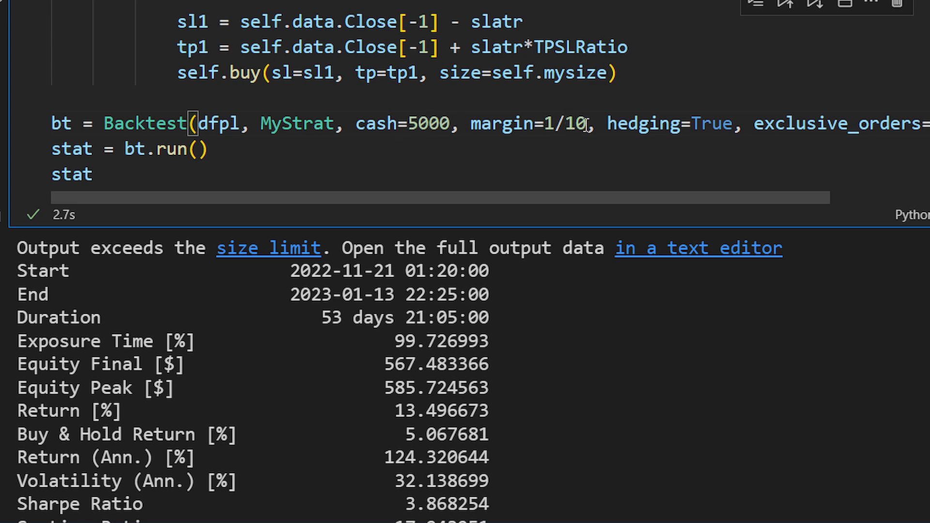
{"action": "scroll", "scroll_direction": "down", "scroll_amount": 3}
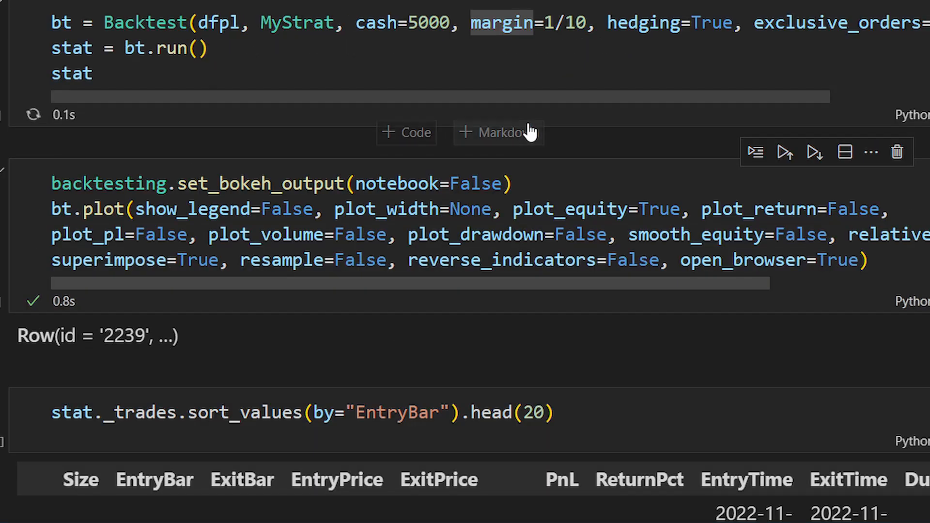
{"action": "scroll", "scroll_direction": "down", "scroll_amount": 3}
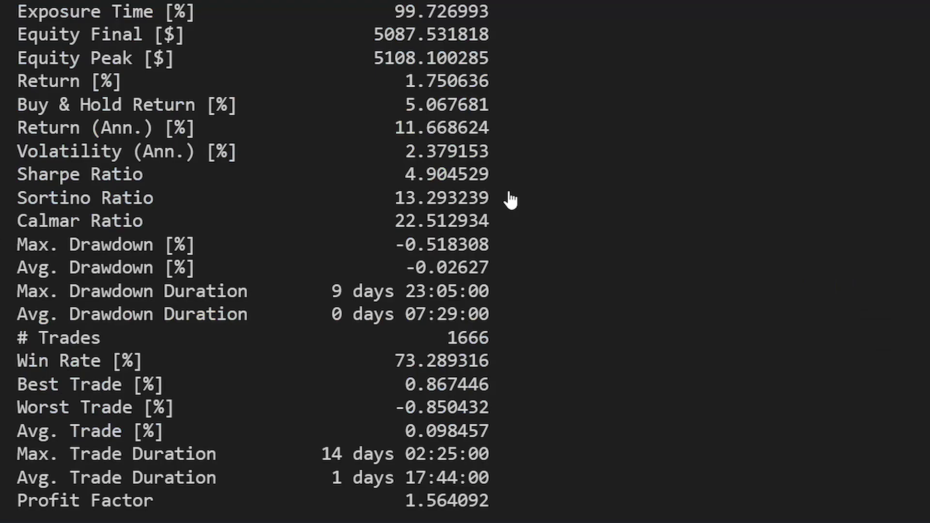
{"action": "scroll", "scroll_direction": "down", "scroll_amount": 3}
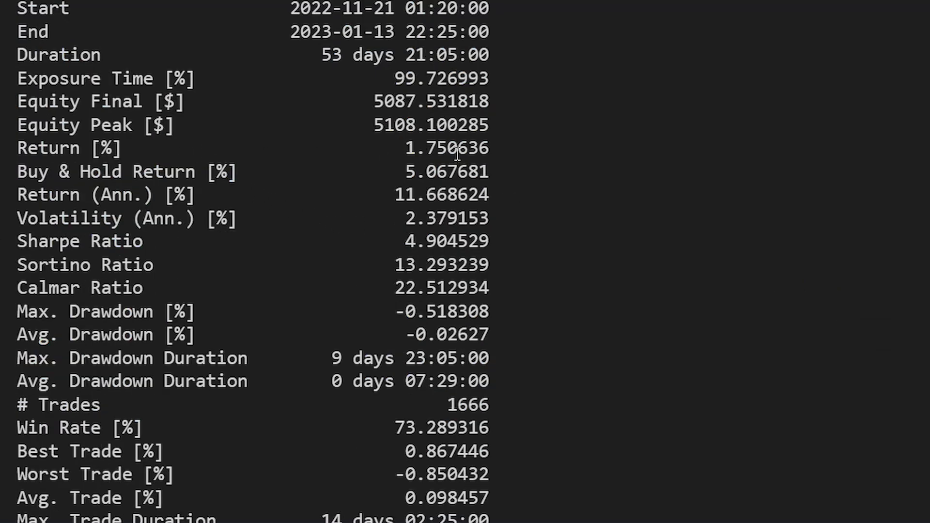
{"action": "left_click_drag", "start_coordinate": [23, 8], "coordinate": [474, 148]}
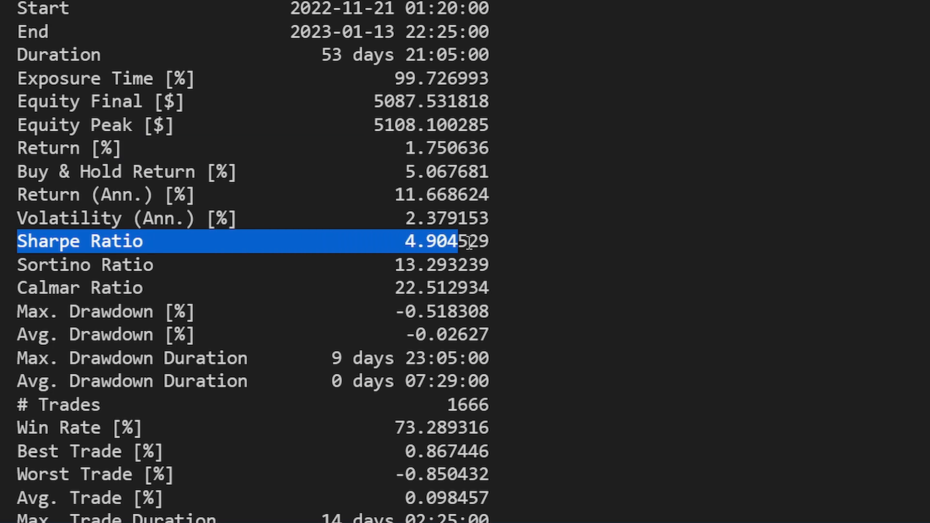
{"action": "mouse_move", "coordinate": [533, 245]}
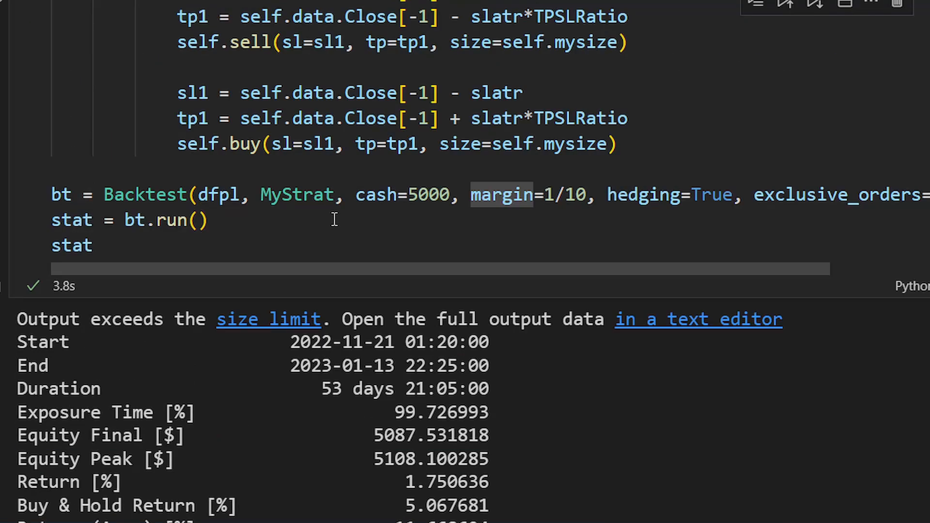
{"action": "mouse_move", "coordinate": [399, 152]}
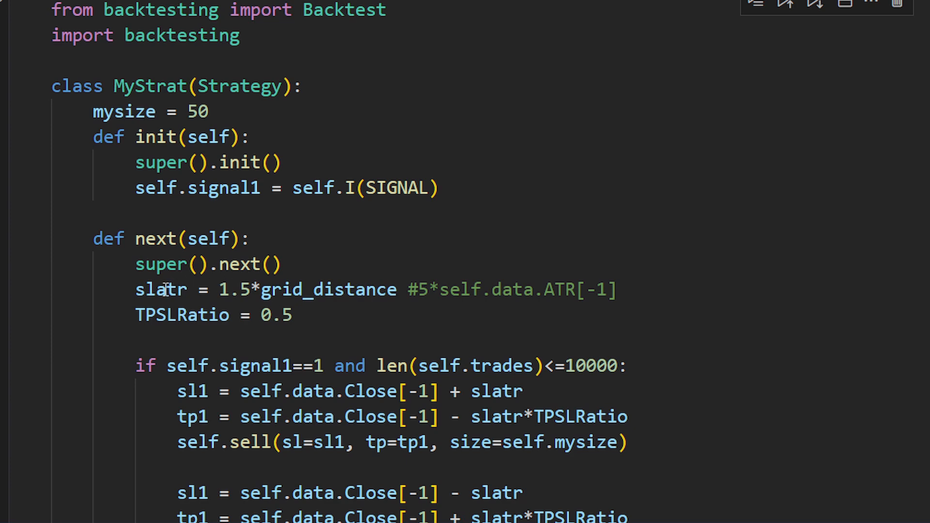
{"action": "mouse_move", "coordinate": [303, 313]}
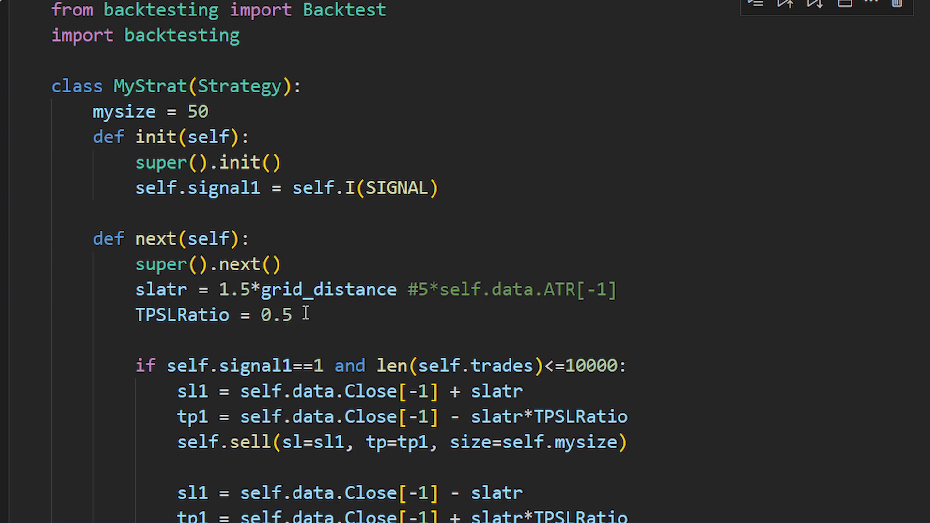
{"action": "mouse_move", "coordinate": [584, 291]}
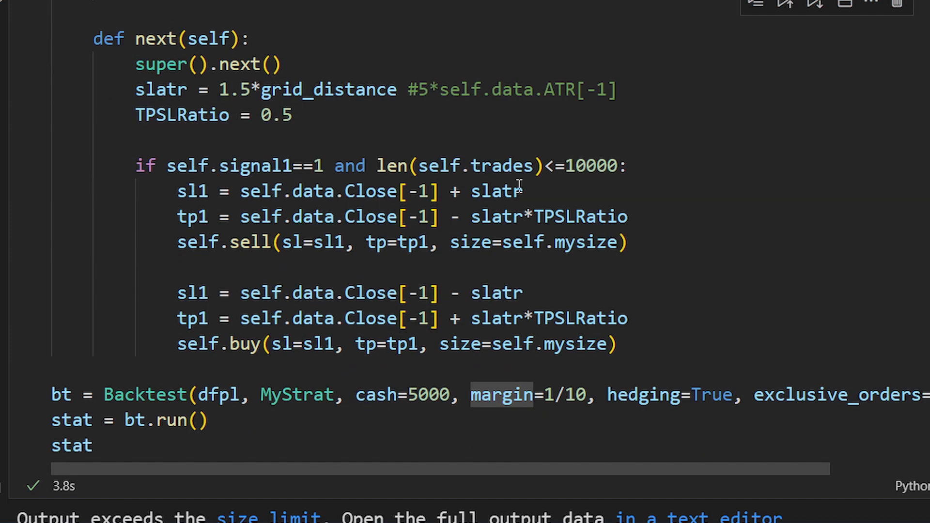
{"action": "left_click_drag", "start_coordinate": [464, 166], "coordinate": [618, 166]}
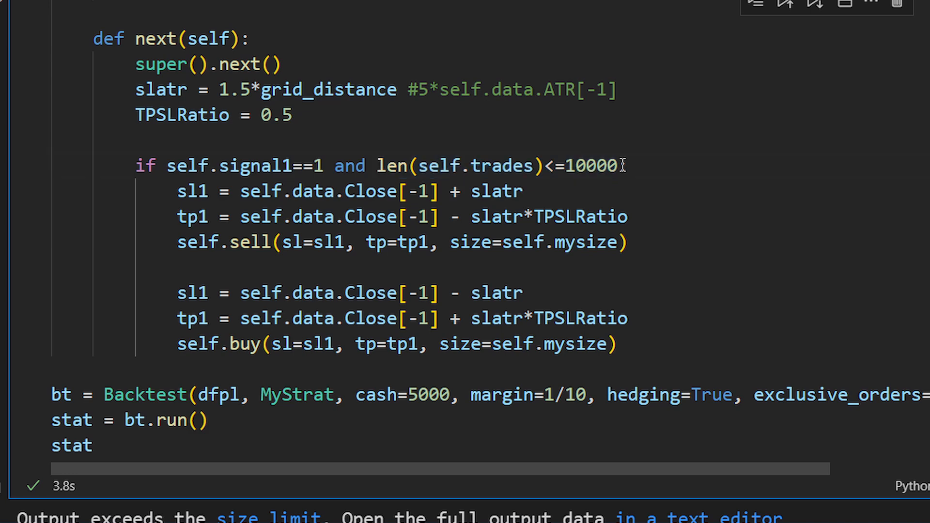
{"action": "type", "text": ":"}
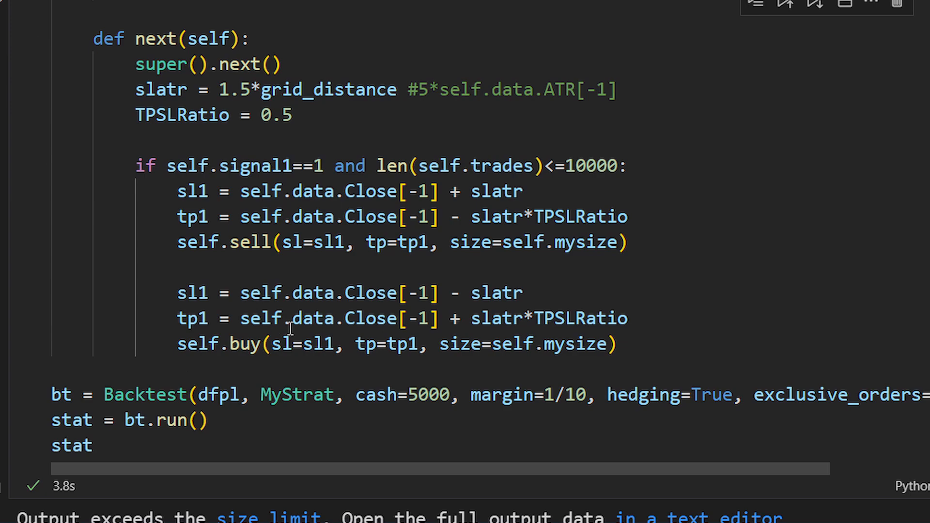
{"action": "mouse_move", "coordinate": [311, 191]}
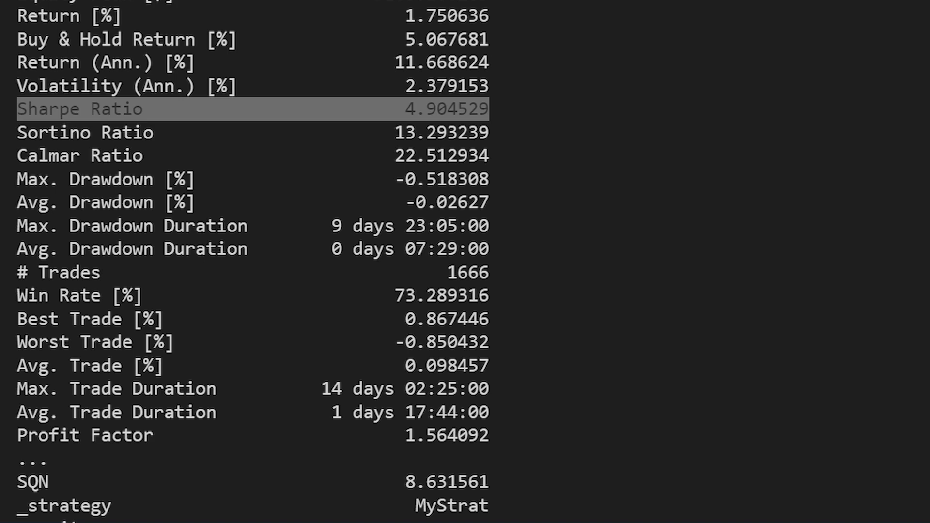
{"action": "mouse_move", "coordinate": [376, 404]}
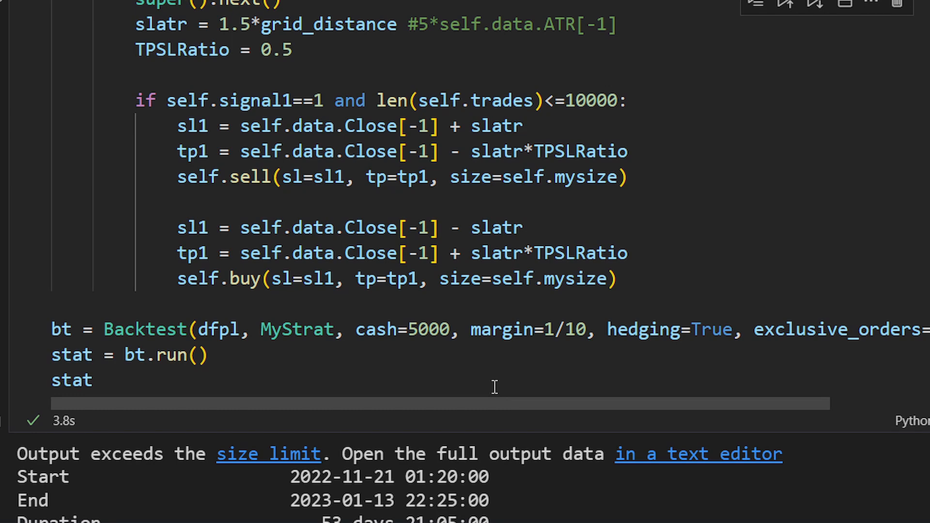
{"action": "mouse_move", "coordinate": [445, 357]}
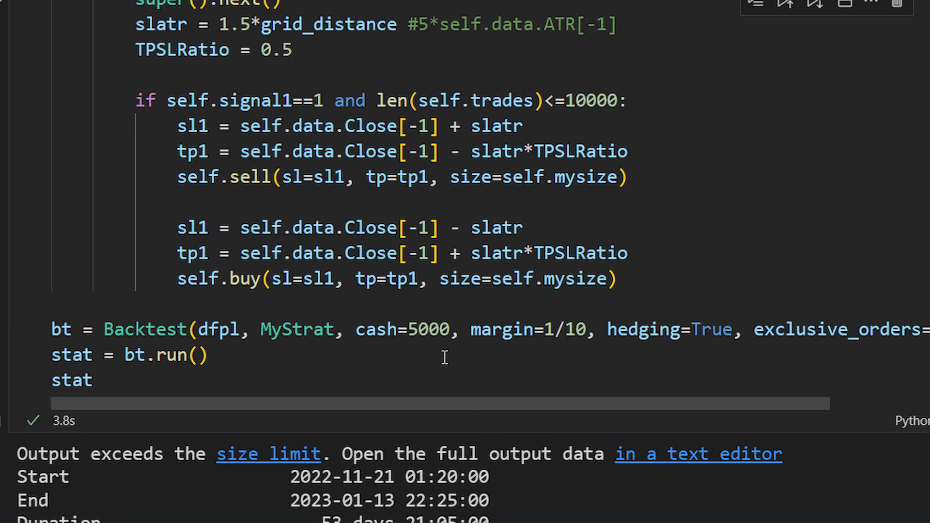
{"action": "mouse_move", "coordinate": [500, 238]}
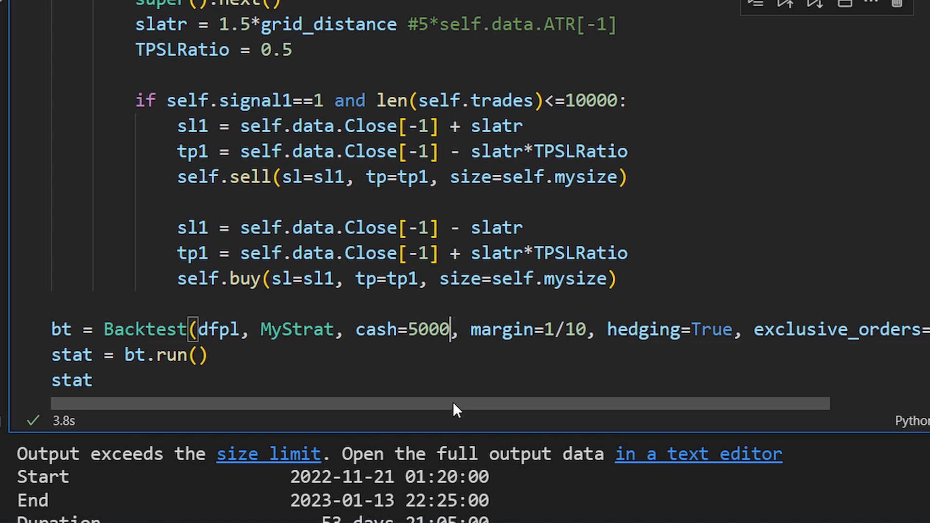
Cut starting cash to 50 and rerun, selecting the results through Return 22.29%, Sharpe 2.61.
{"action": "key", "text": "Backspace"}
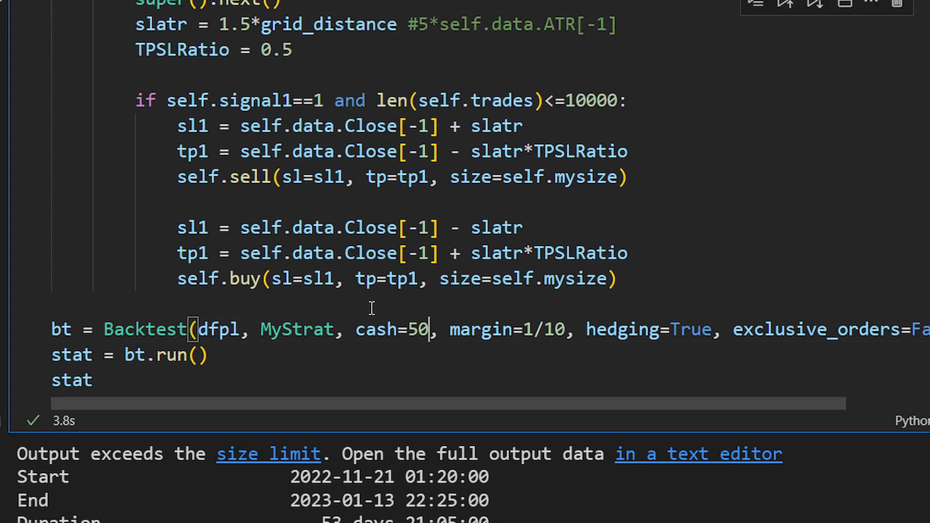
{"action": "mouse_move", "coordinate": [605, 298]}
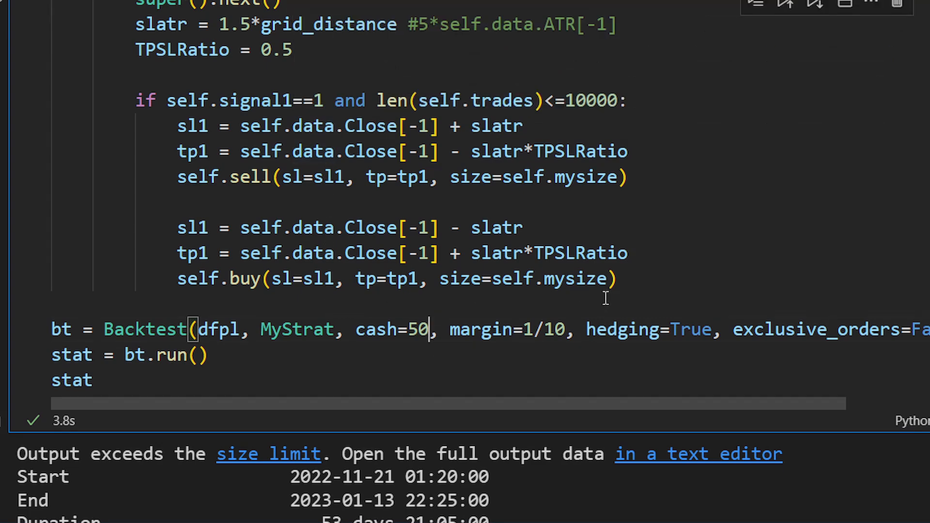
{"action": "scroll", "scroll_direction": "down", "scroll_amount": 3}
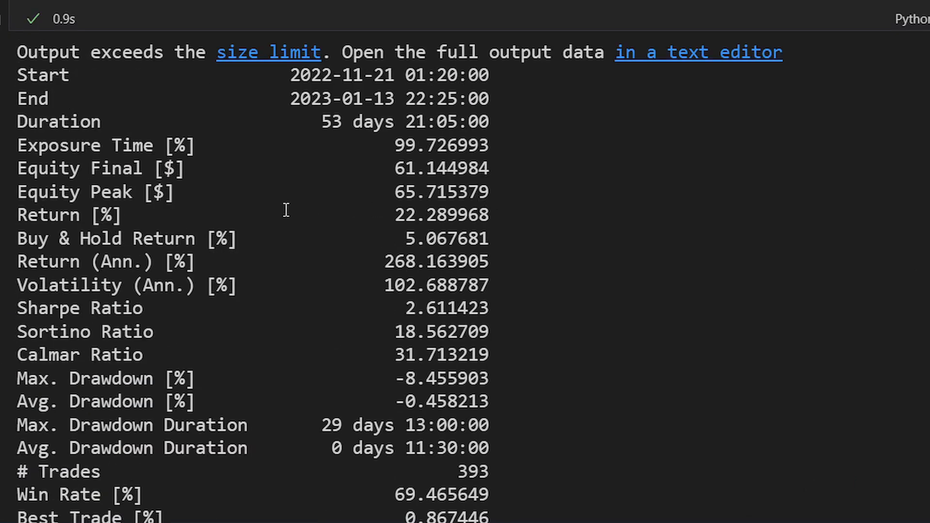
{"action": "left_click_drag", "start_coordinate": [17, 53], "coordinate": [491, 215]}
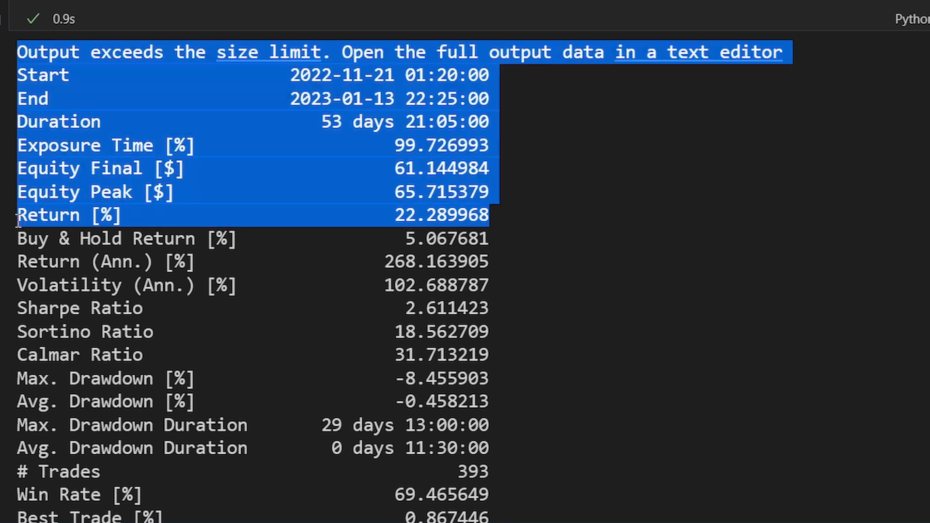